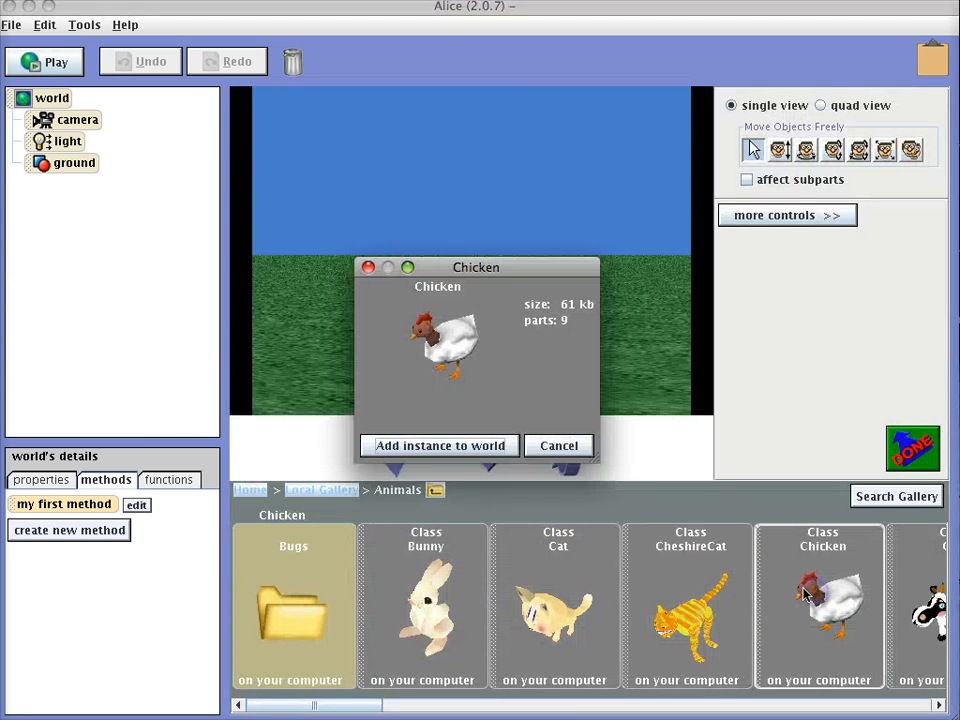
Add the Chicken to the world and create its new empty method named hop
{"action": "left_click", "coordinate": [440, 444]}
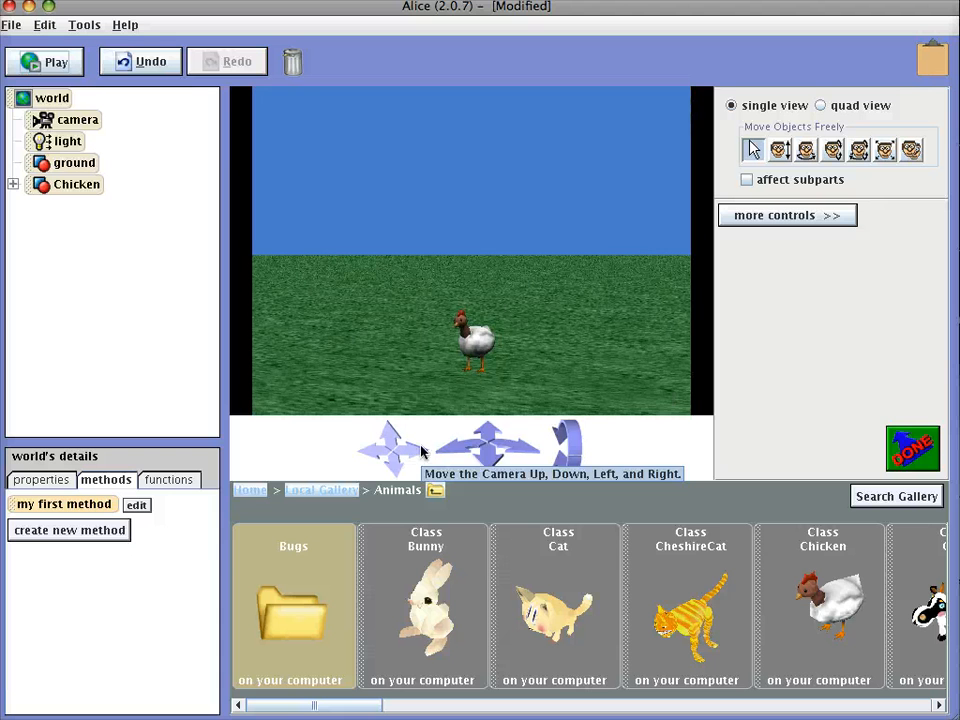
{"action": "mouse_move", "coordinate": [40, 184]}
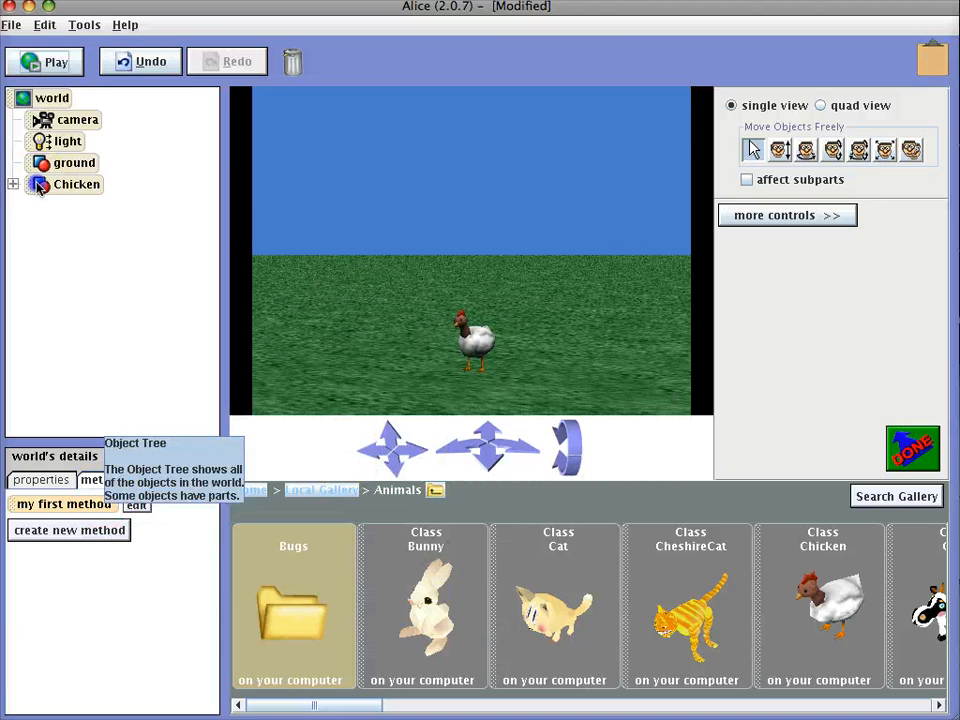
{"action": "left_click", "coordinate": [68, 508]}
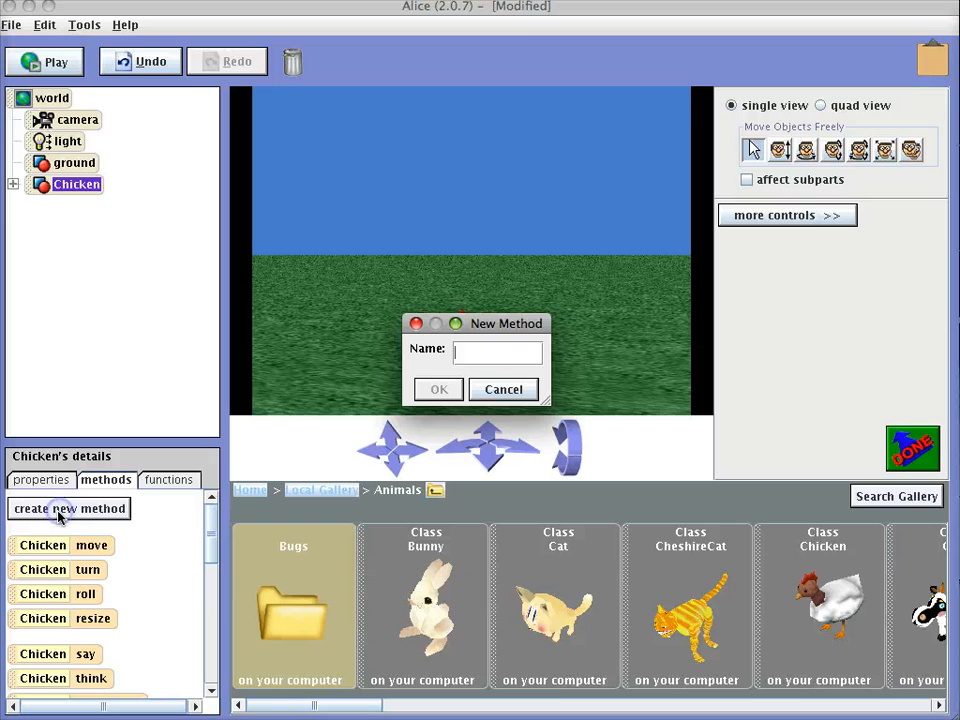
{"action": "type", "text": "hop"}
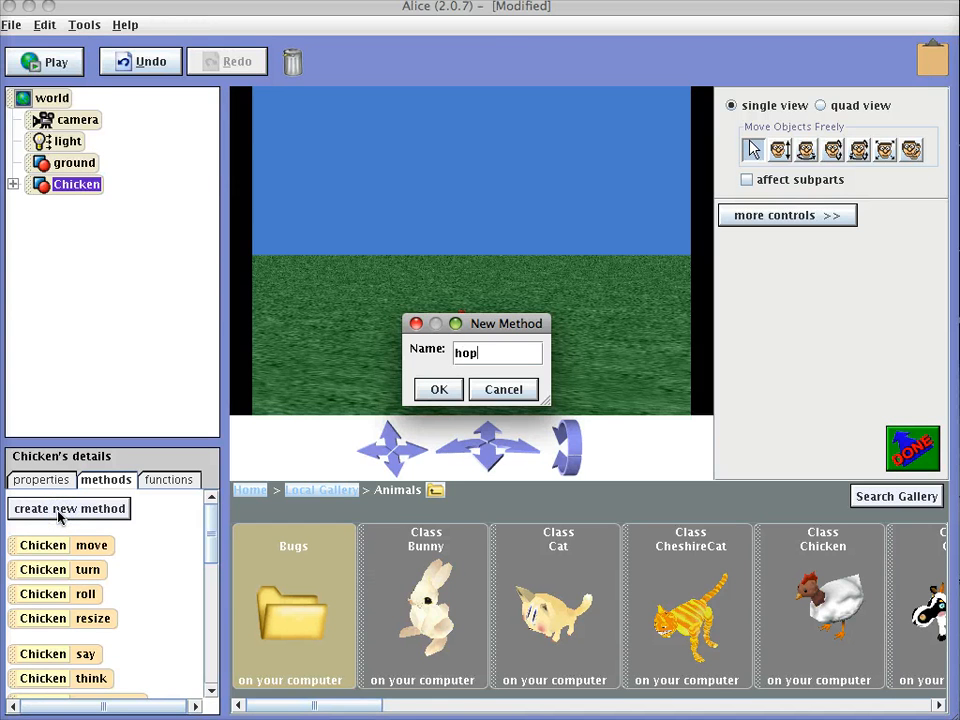
{"action": "left_click", "coordinate": [438, 388]}
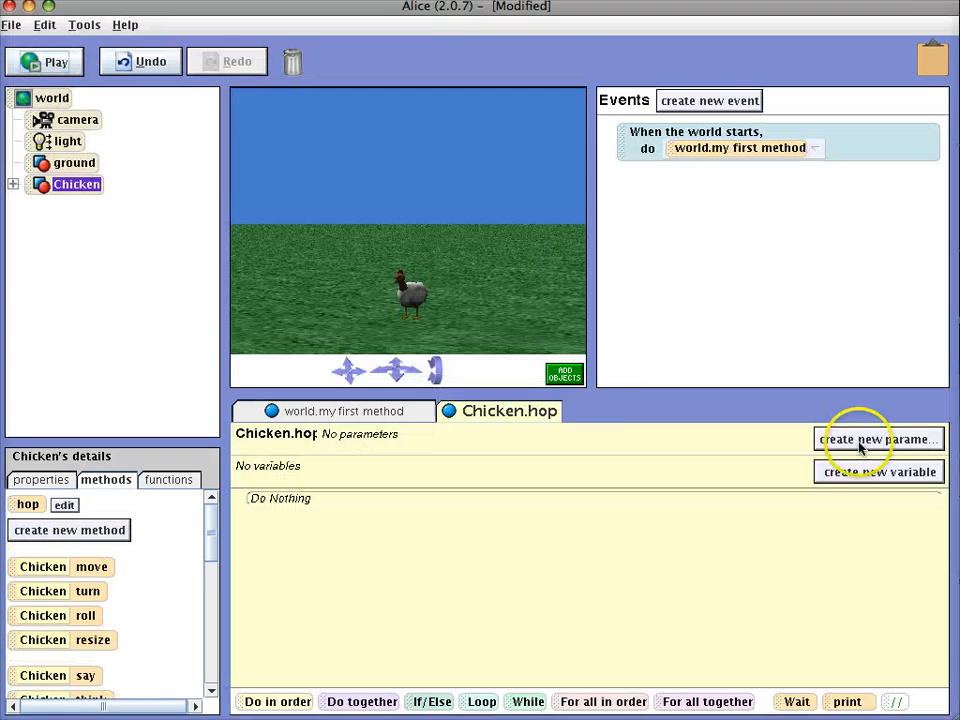
Create a Number parameter named 'how hign' for the hop method
{"action": "left_click", "coordinate": [878, 440]}
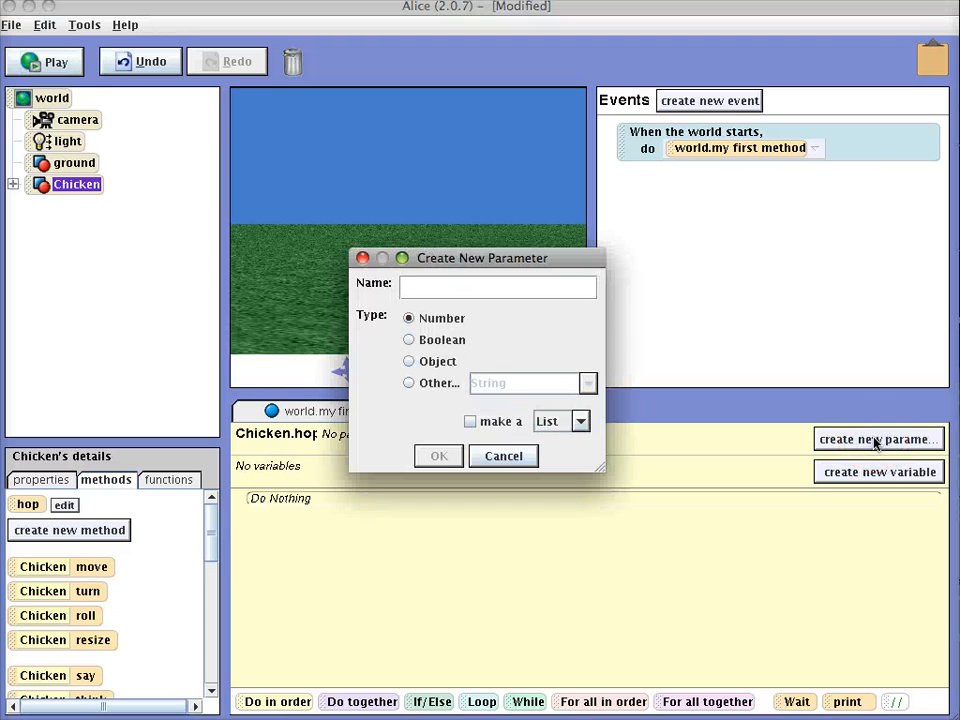
{"action": "type", "text": "how"}
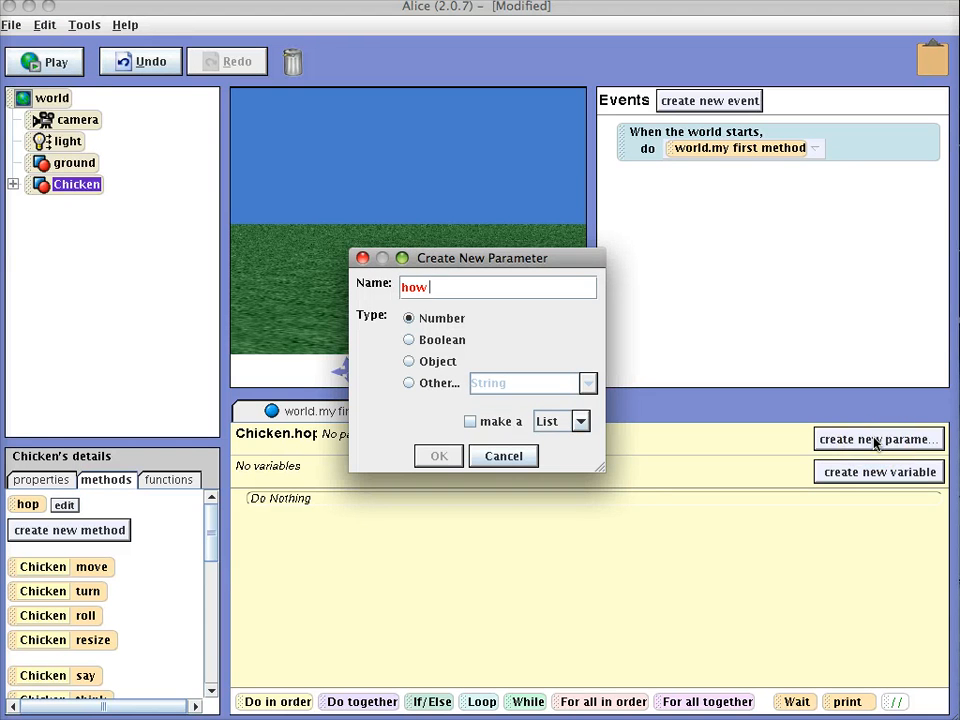
{"action": "type", "text": "hign"}
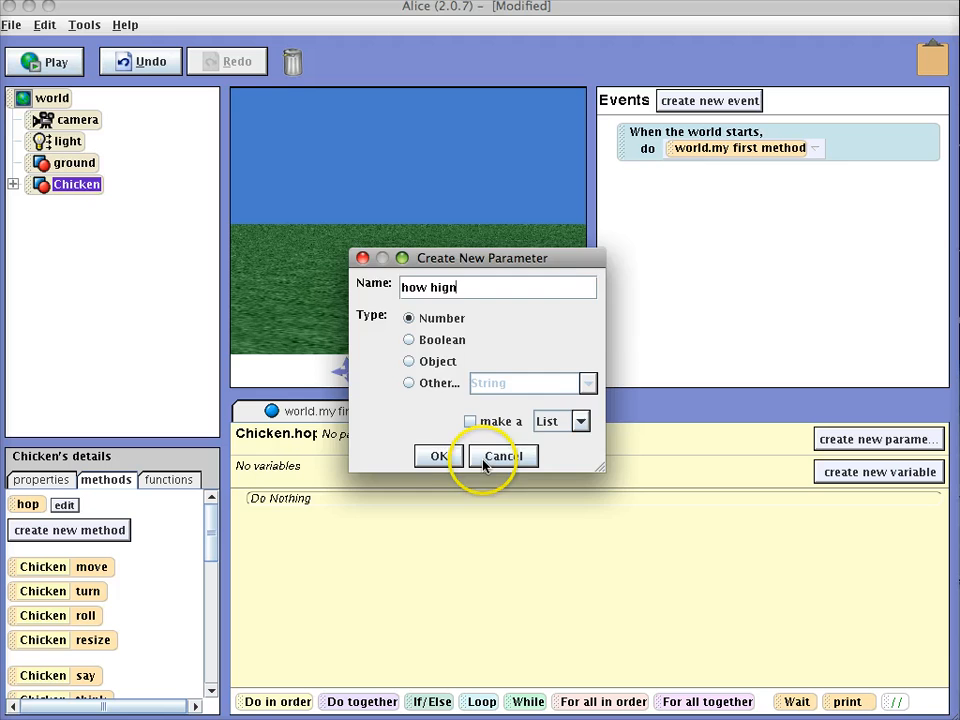
{"action": "left_click", "coordinate": [438, 456]}
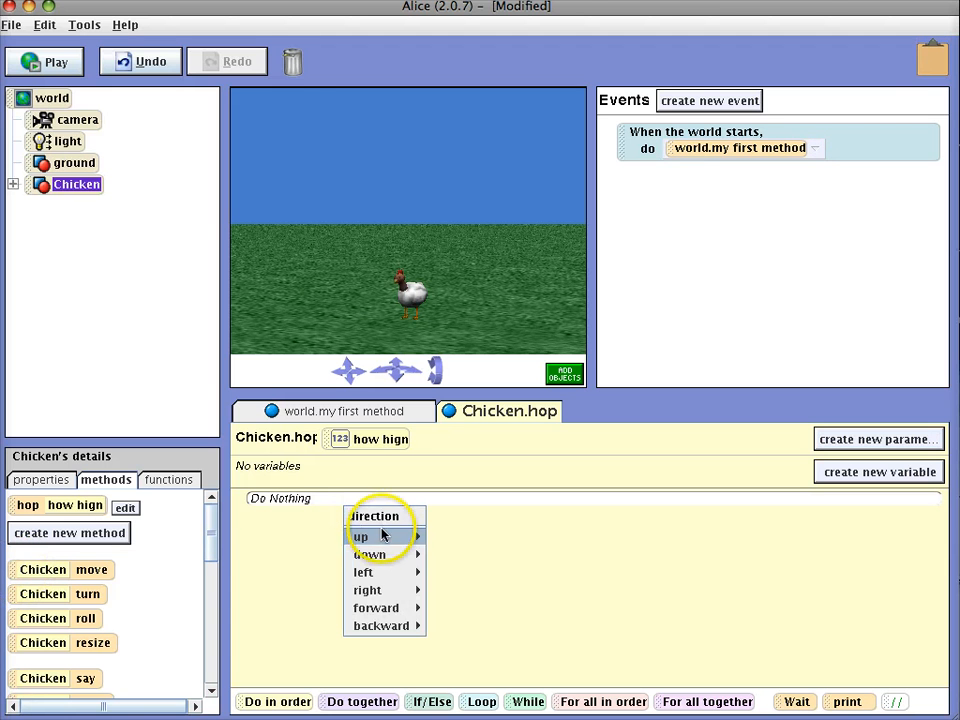
{"action": "mouse_move", "coordinate": [360, 536]}
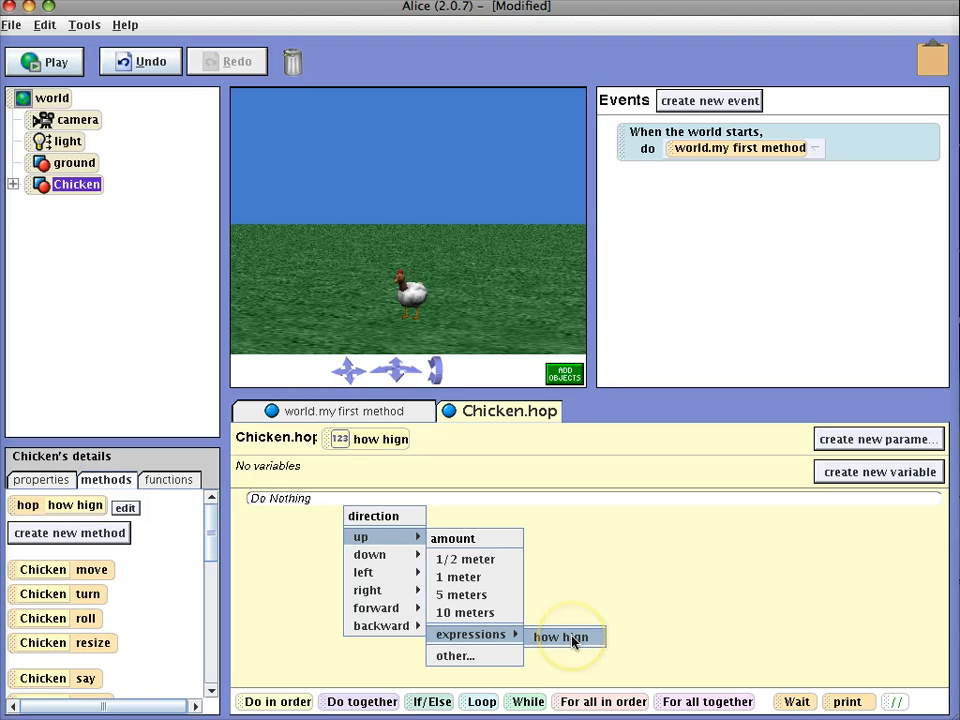
Make hop move the Chicken up by how hign meters, then down by how hign
{"action": "left_click", "coordinate": [562, 636]}
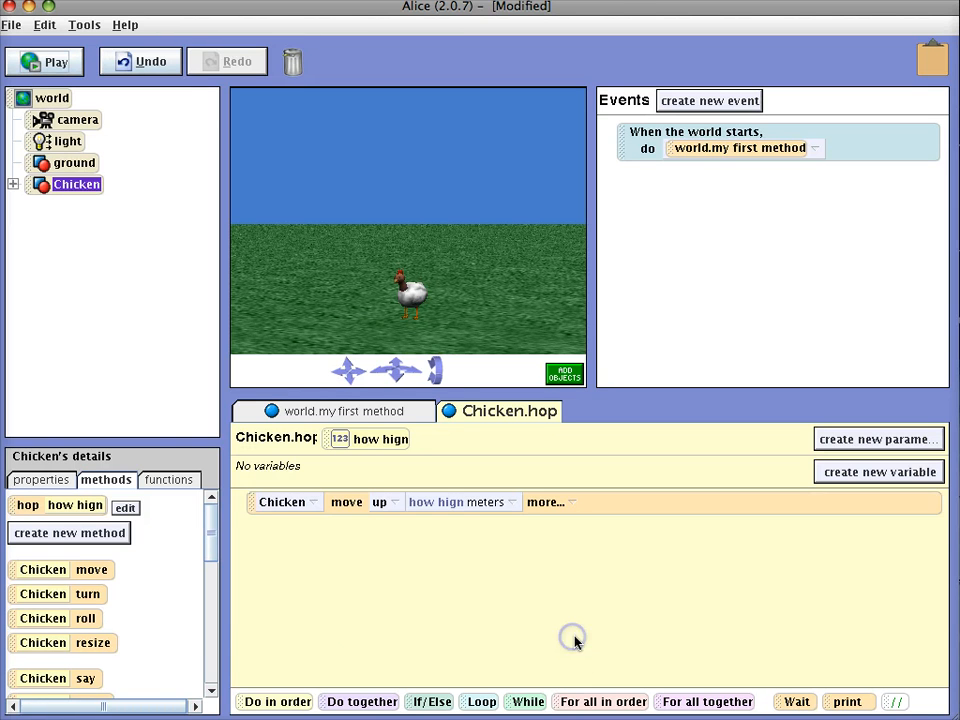
{"action": "mouse_move", "coordinate": [292, 572]}
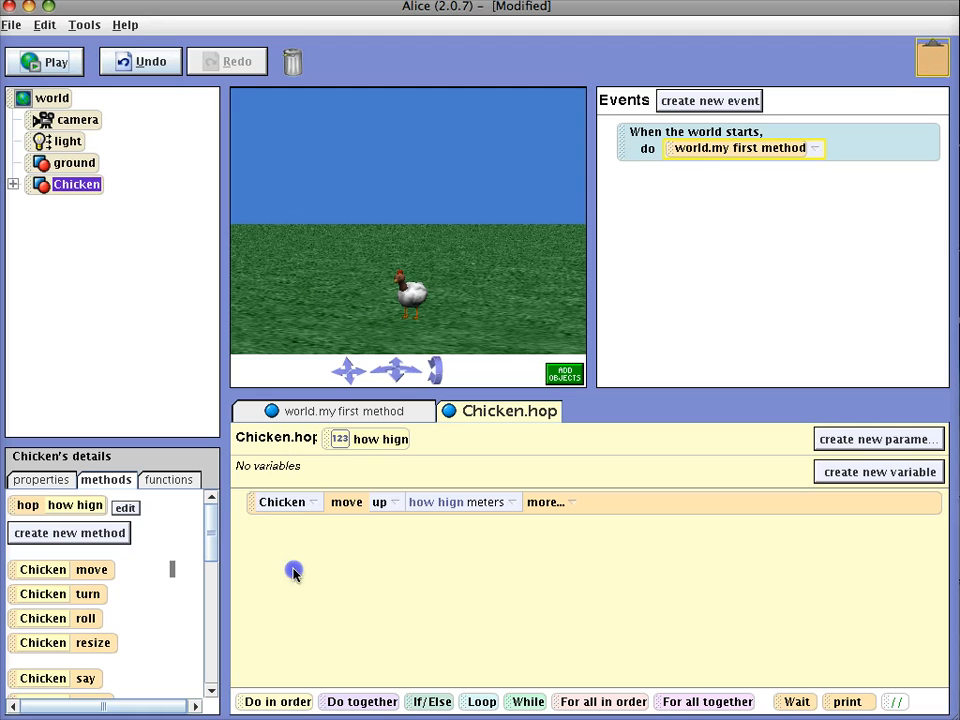
{"action": "left_click", "coordinate": [380, 502]}
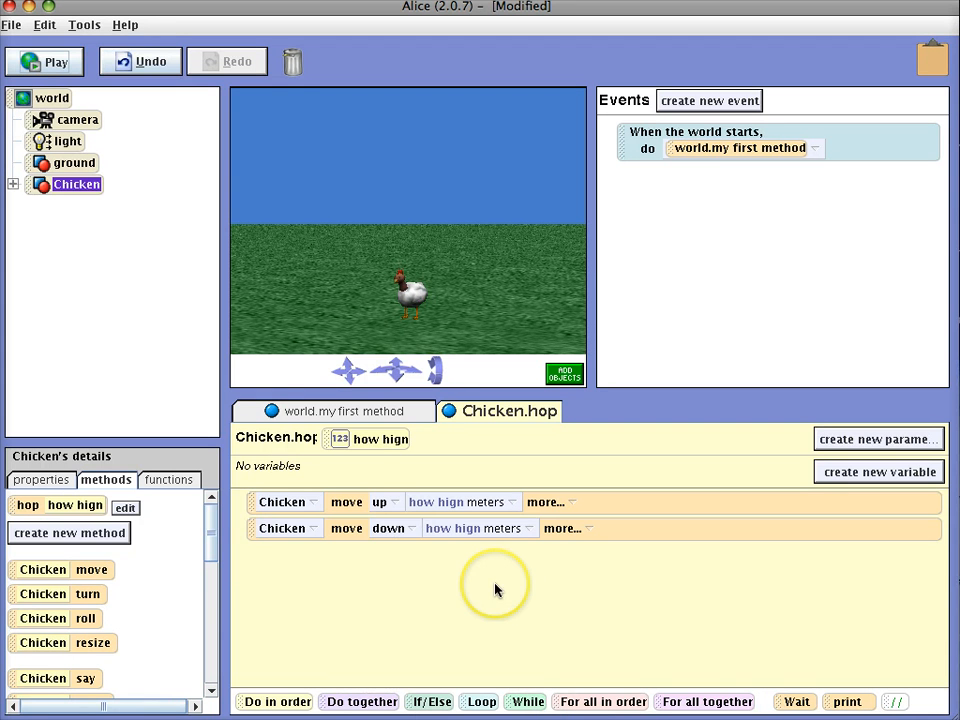
Call Chicken.hop from world.my first method with how hign set to 2
{"action": "left_click", "coordinate": [332, 412]}
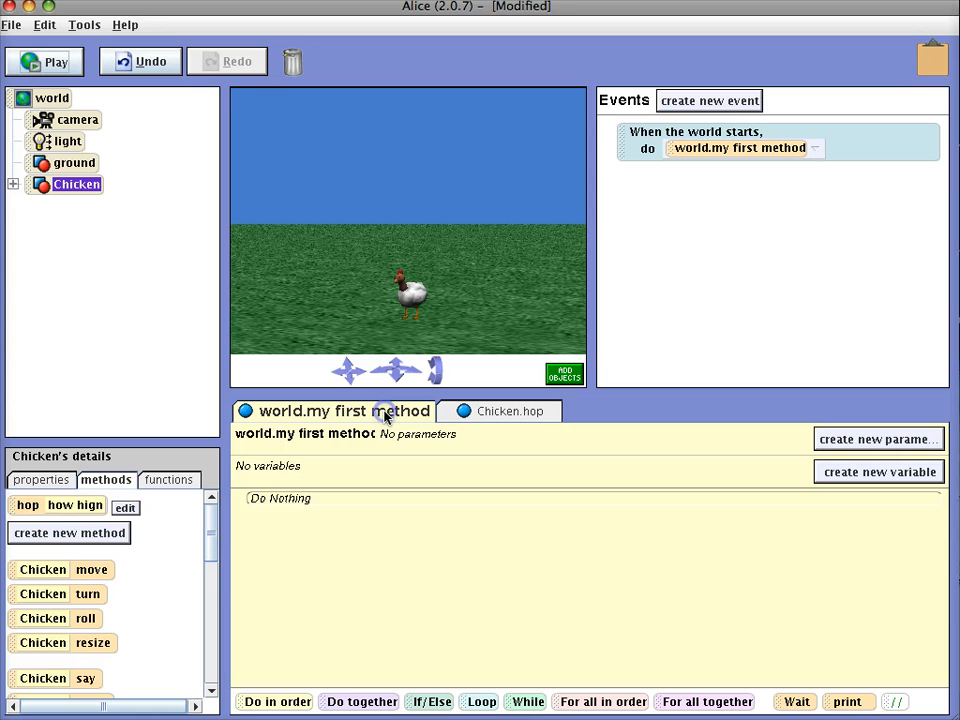
{"action": "mouse_move", "coordinate": [136, 530]}
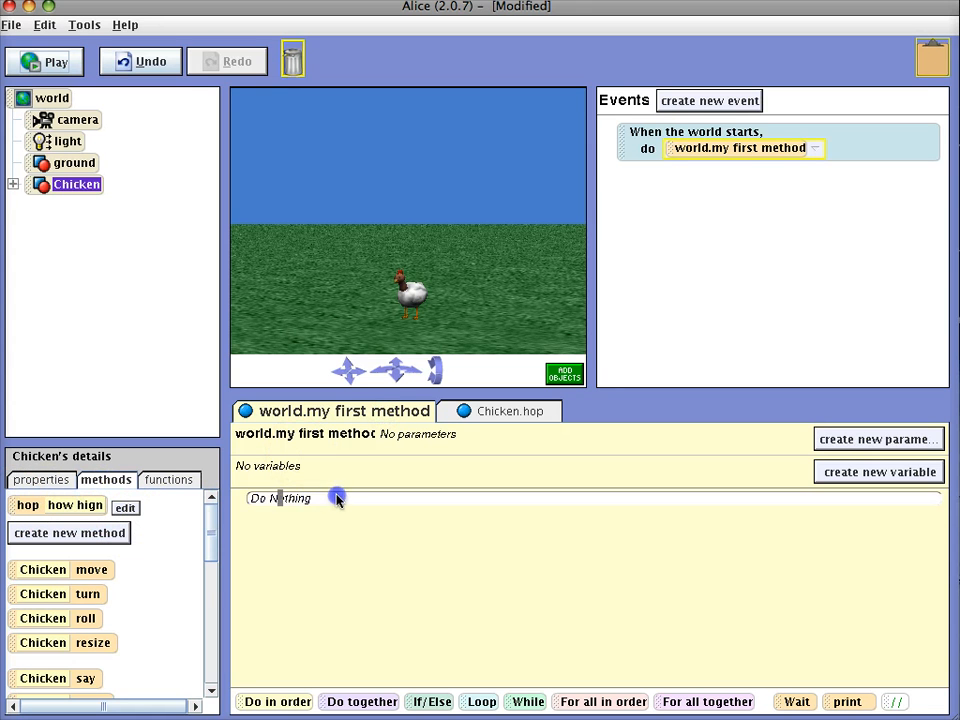
{"action": "left_click", "coordinate": [76, 504]}
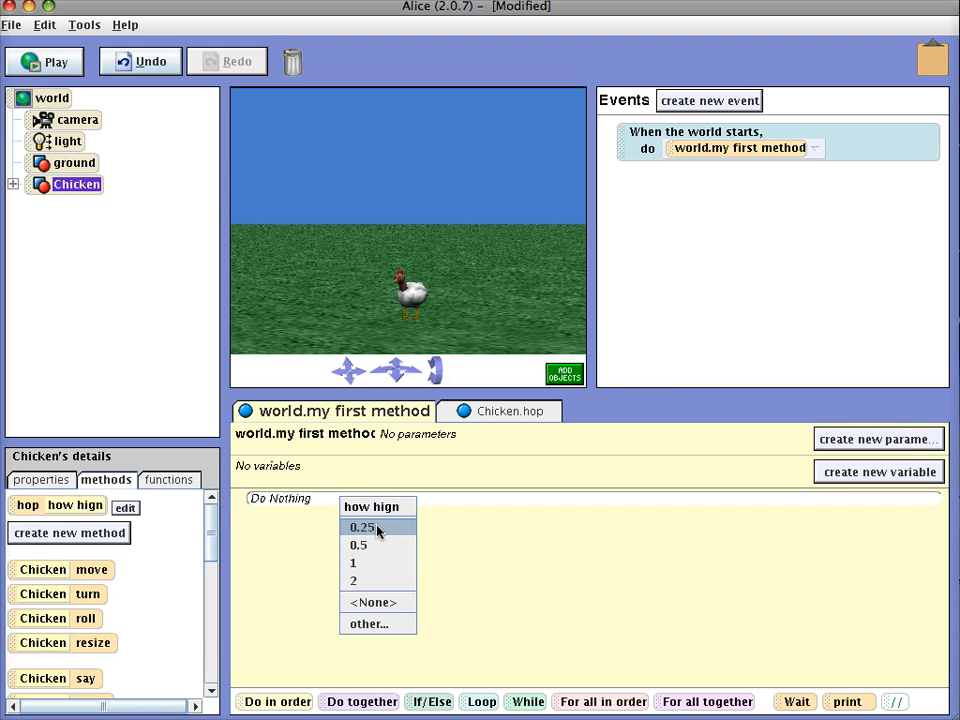
{"action": "mouse_move", "coordinate": [376, 508]}
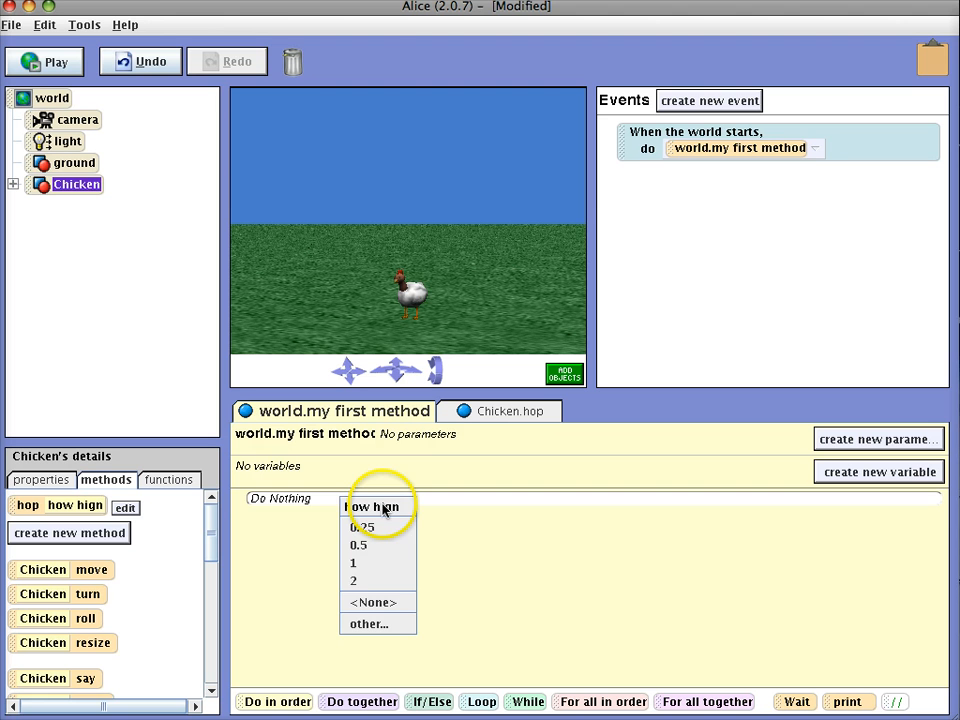
{"action": "left_click", "coordinate": [352, 580]}
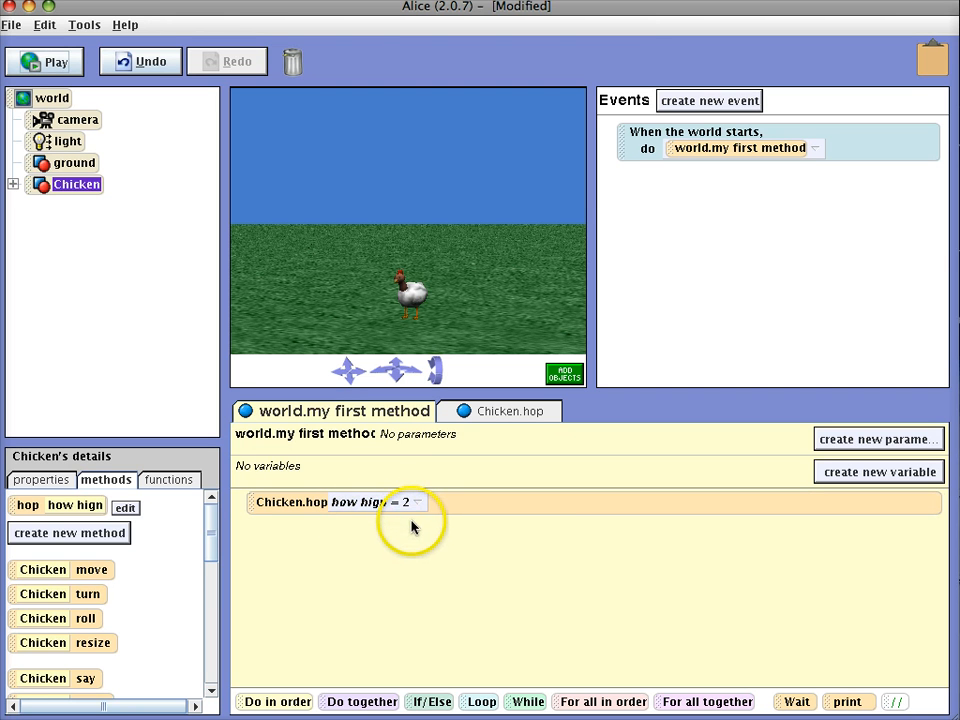
{"action": "mouse_move", "coordinate": [824, 636]}
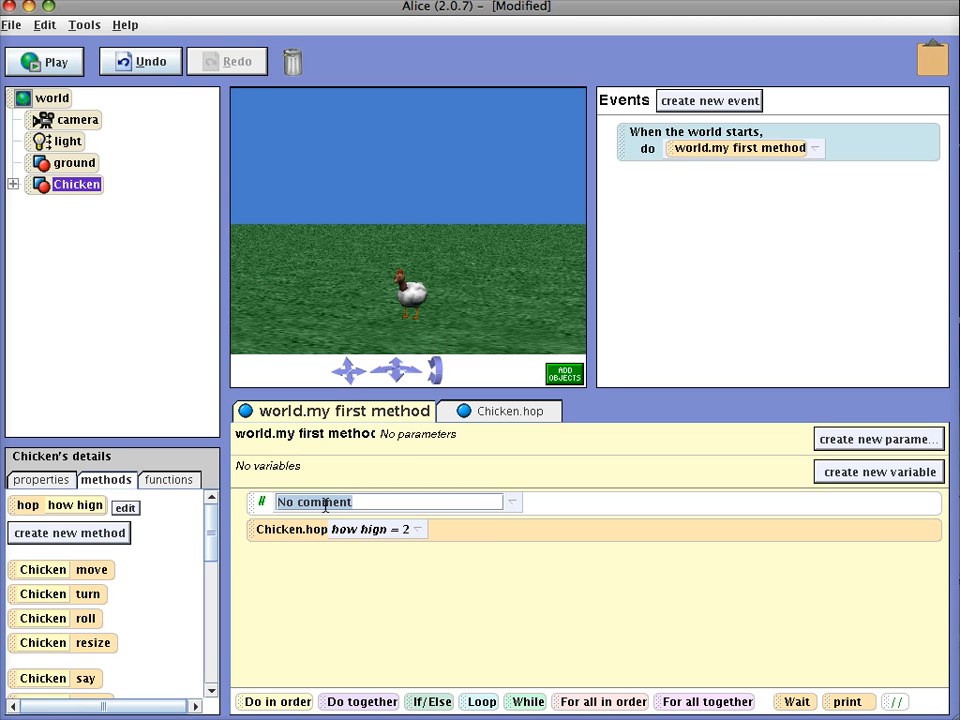
Write the author comment 'Johnny Tarrell - Lamar University' in world.my first method
{"action": "type", "text": "Johnny Ta"}
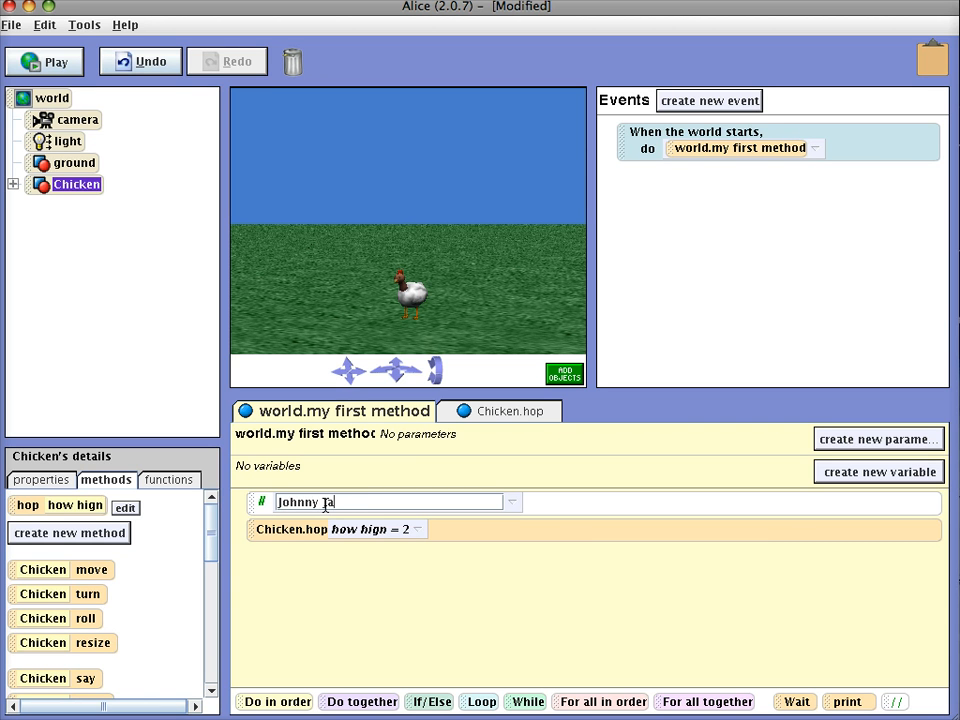
{"action": "type", "text": "rrell - Lama"}
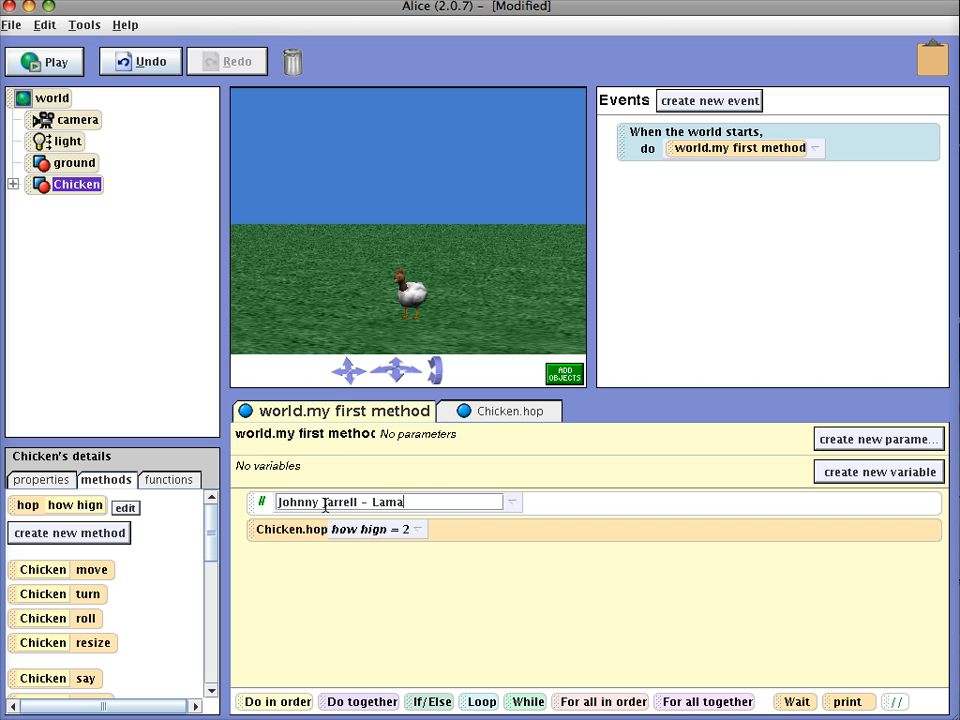
{"action": "type", "text": "r University"}
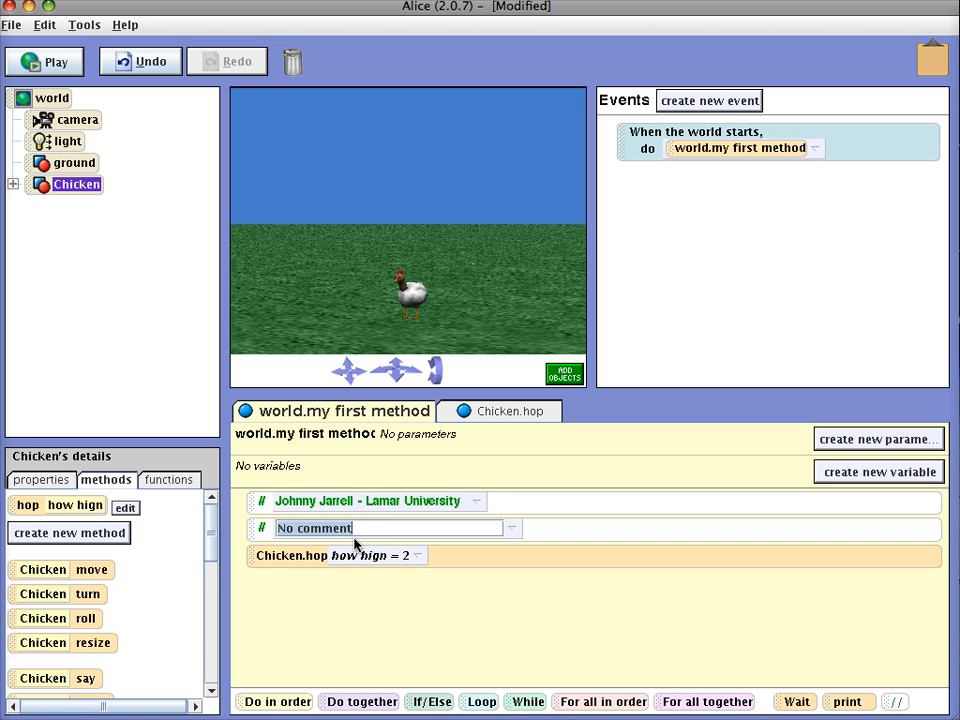
Write the comment 'make the chicken hop 2 meters by passing a parameter.'
{"action": "type", "text": "make the ch"}
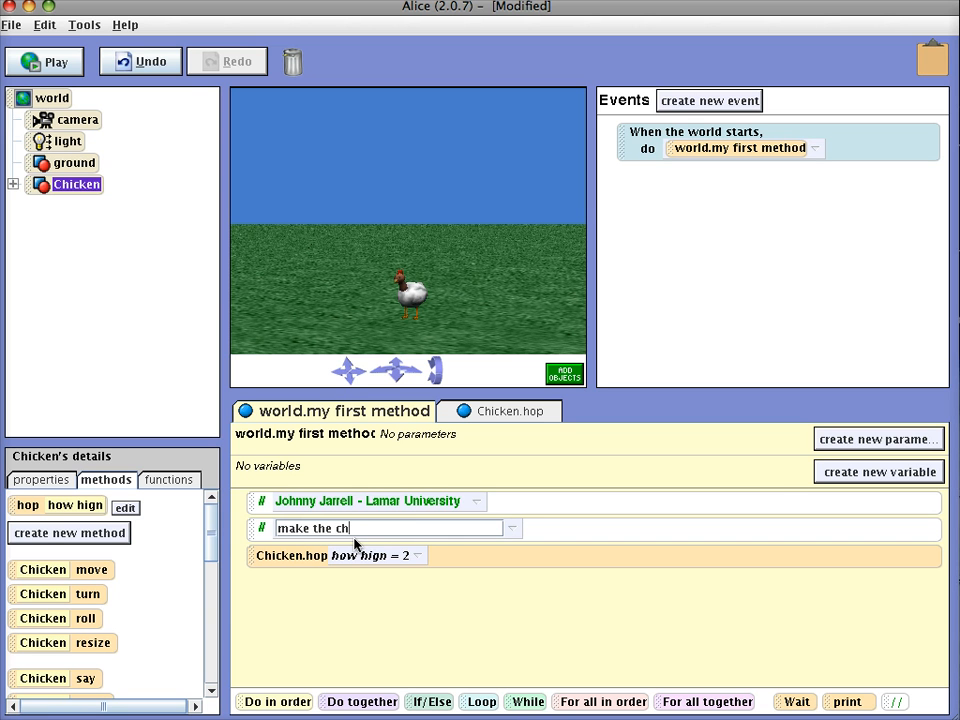
{"action": "type", "text": "icken hop"}
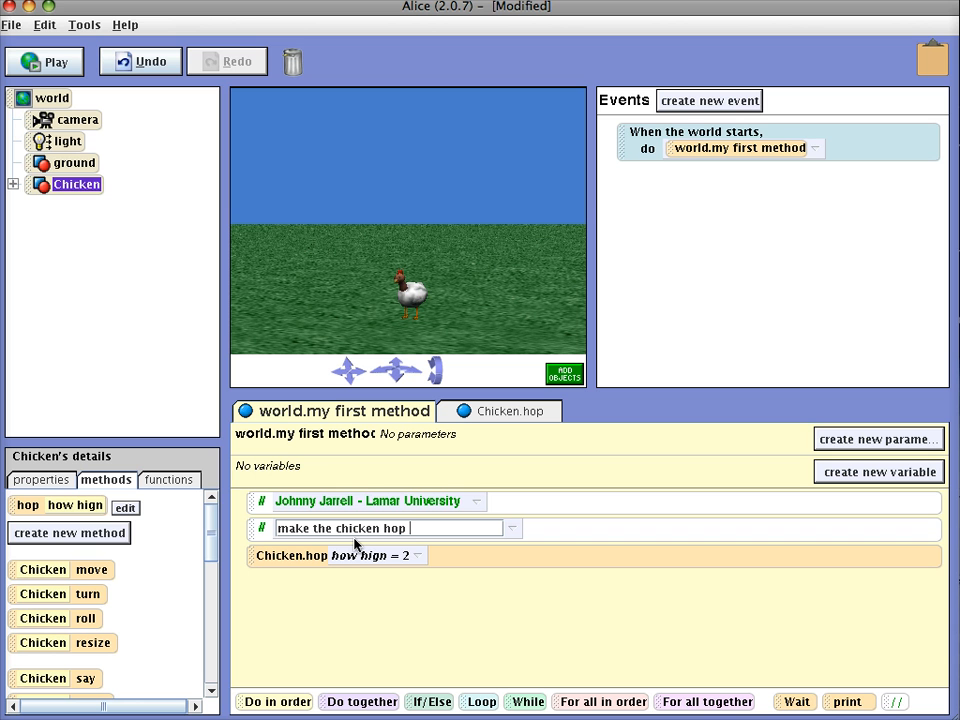
{"action": "type", "text": "2 meters by passing a parameter"}
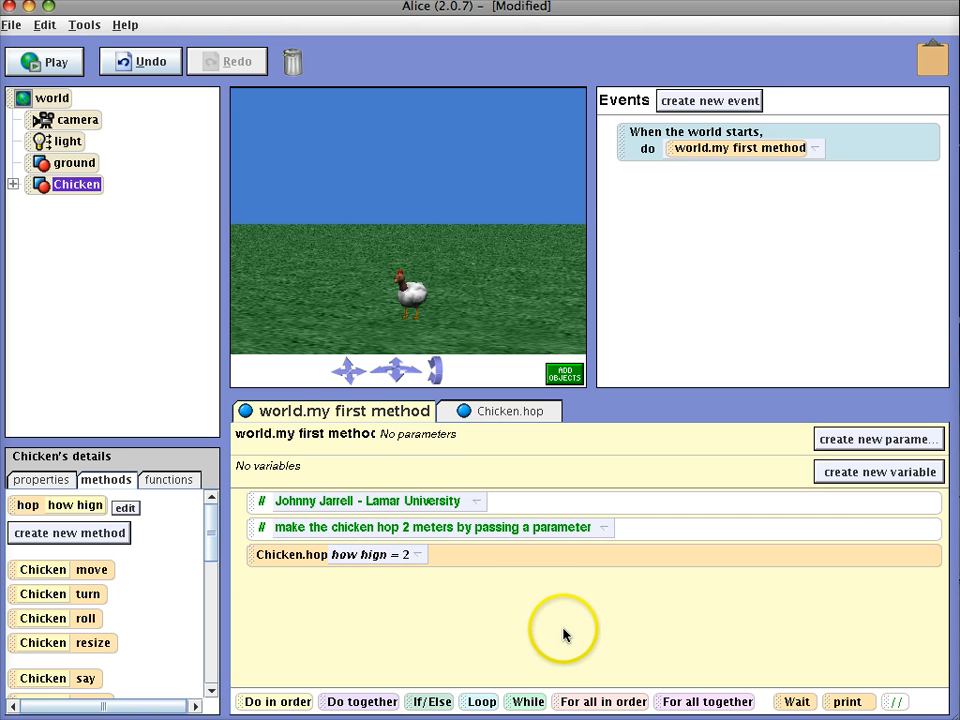
{"action": "left_click", "coordinate": [44, 60]}
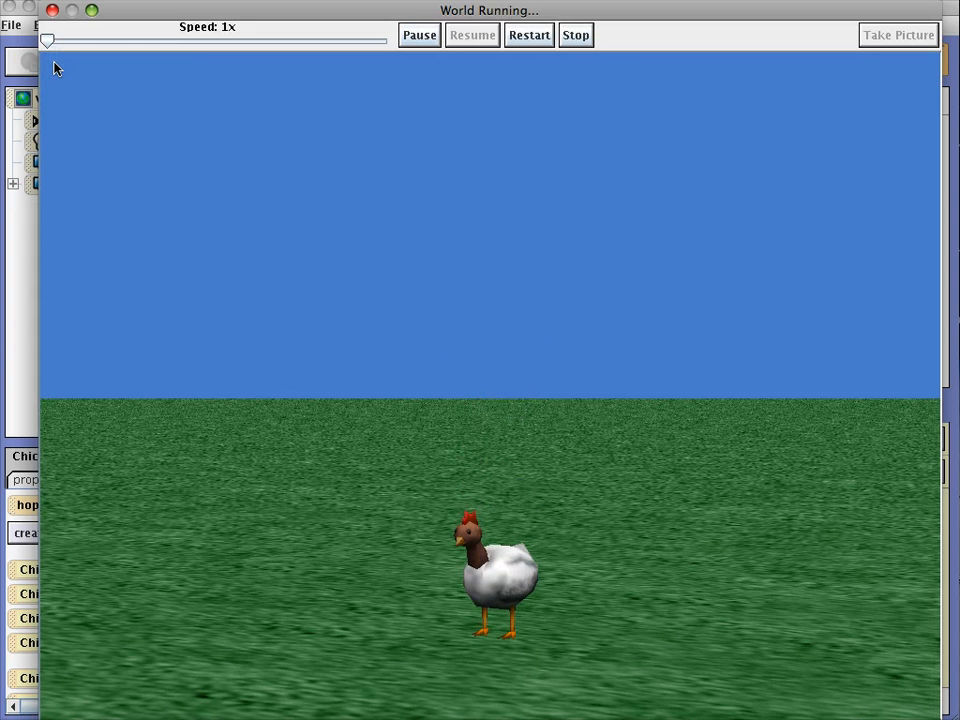
{"action": "left_click", "coordinate": [576, 36]}
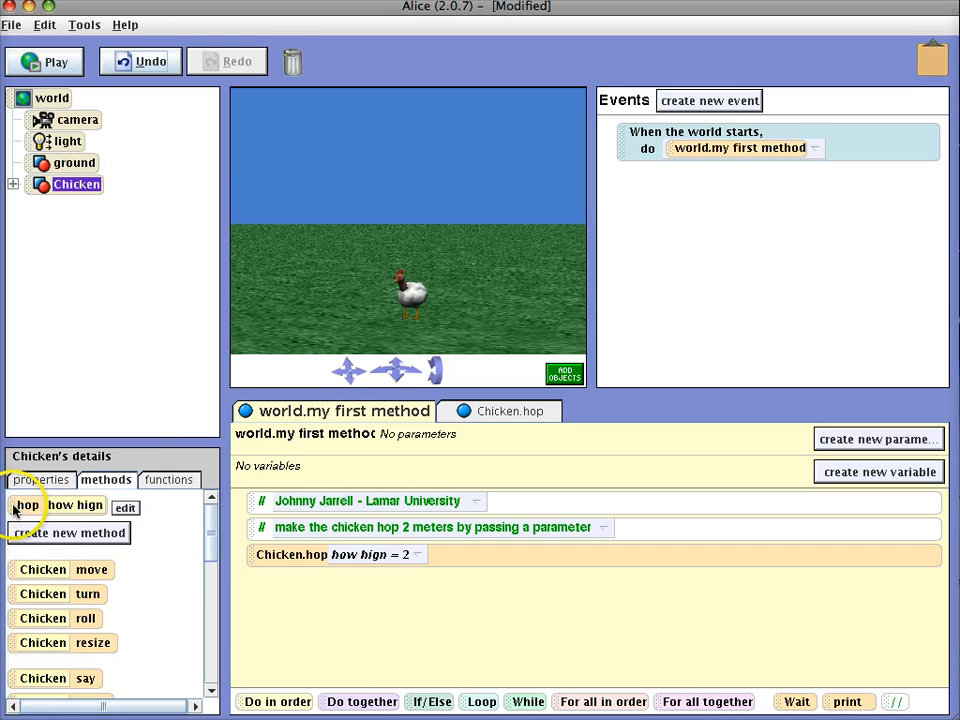
Add a second Chicken.hop call with how hign 1 and run the world to test
{"action": "left_click", "coordinate": [416, 554]}
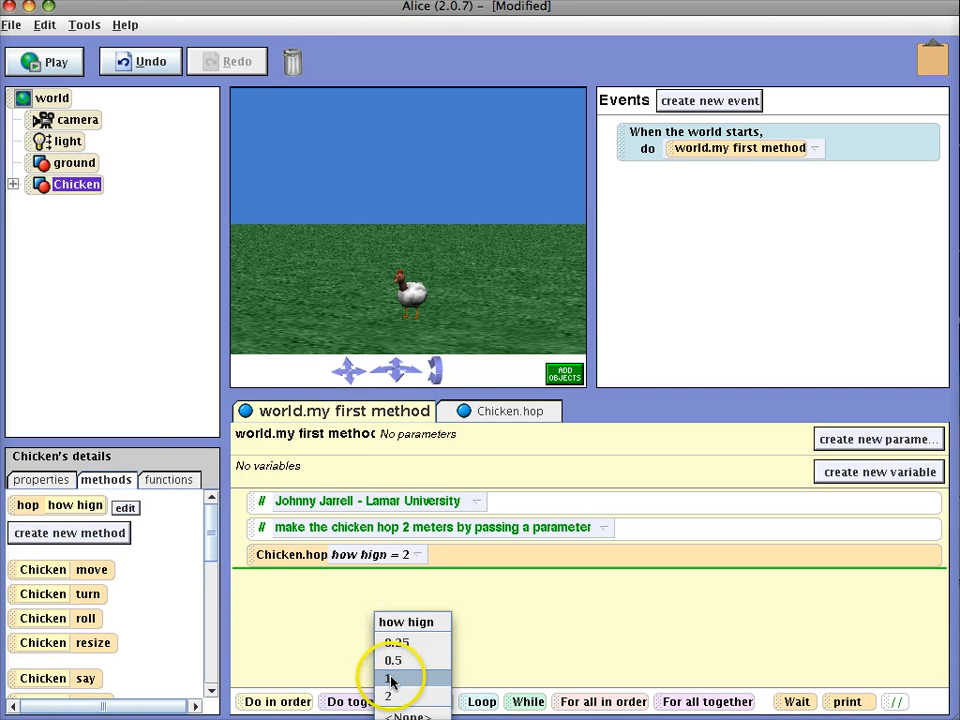
{"action": "left_click", "coordinate": [388, 680]}
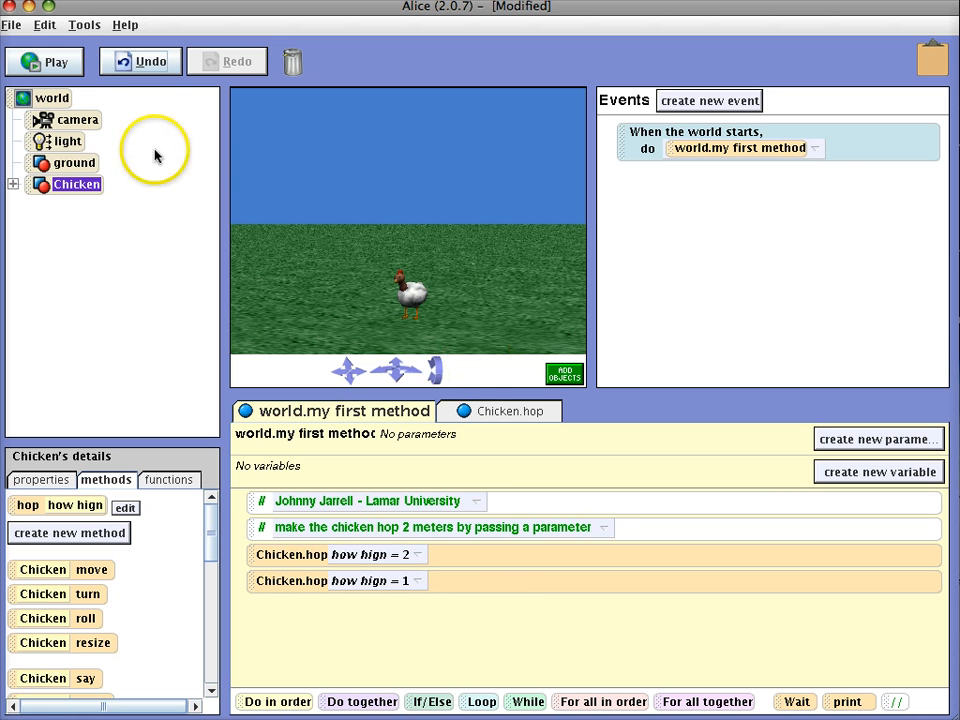
{"action": "left_click", "coordinate": [44, 60]}
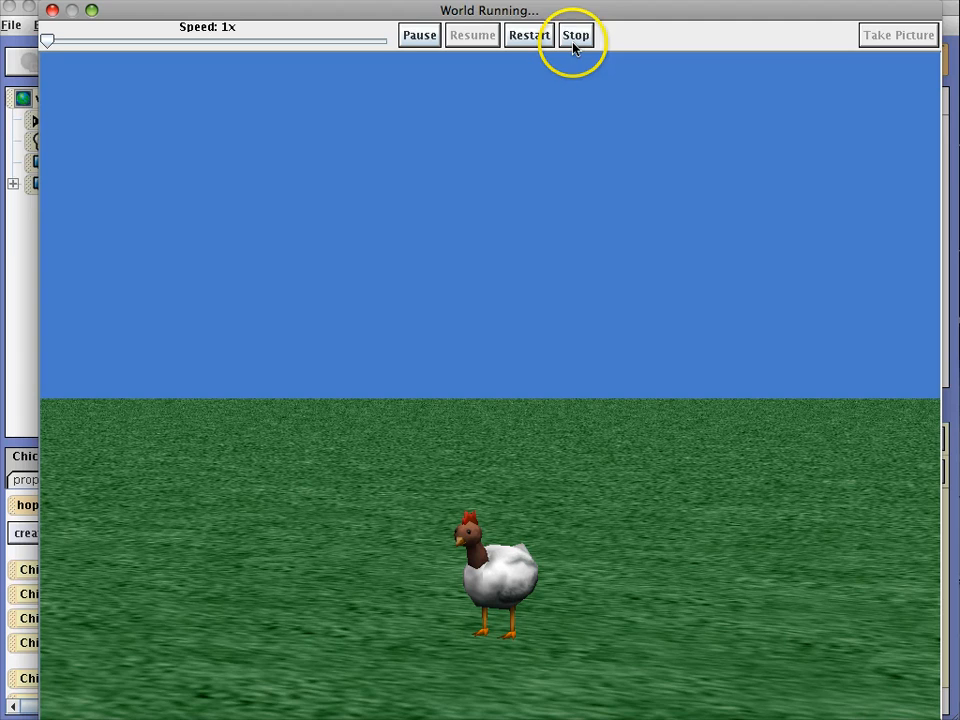
Stop the running world and return to the editor
{"action": "left_click", "coordinate": [576, 36]}
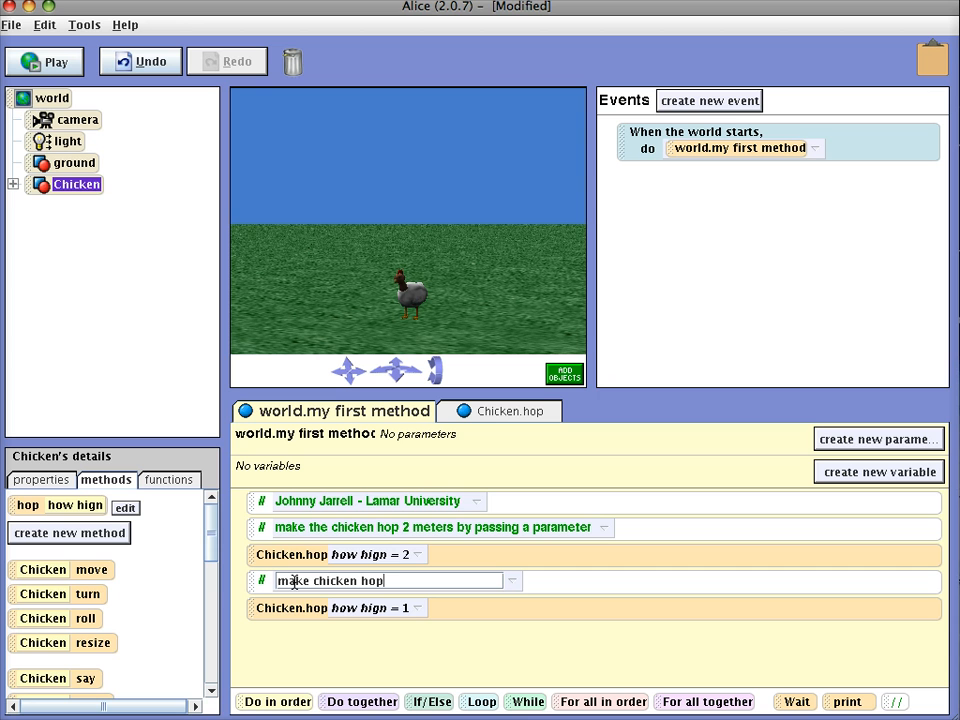
Comment 'chicken hop 1 meter with a parameter' above the second hop call
{"action": "type", "text": "1 meter with"}
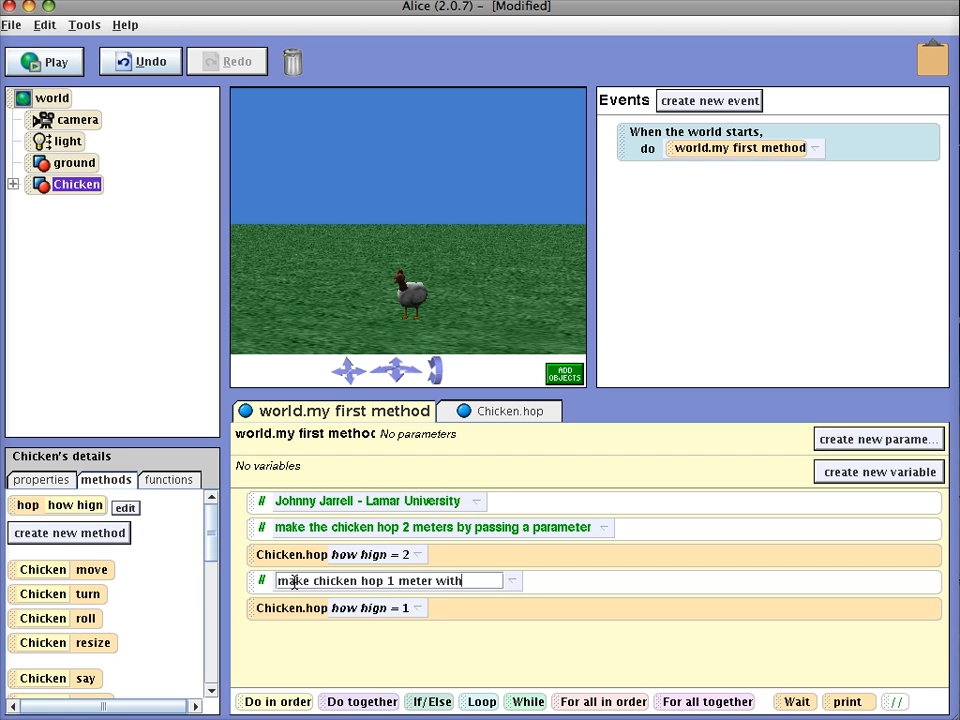
{"action": "type", "text": "a parameter"}
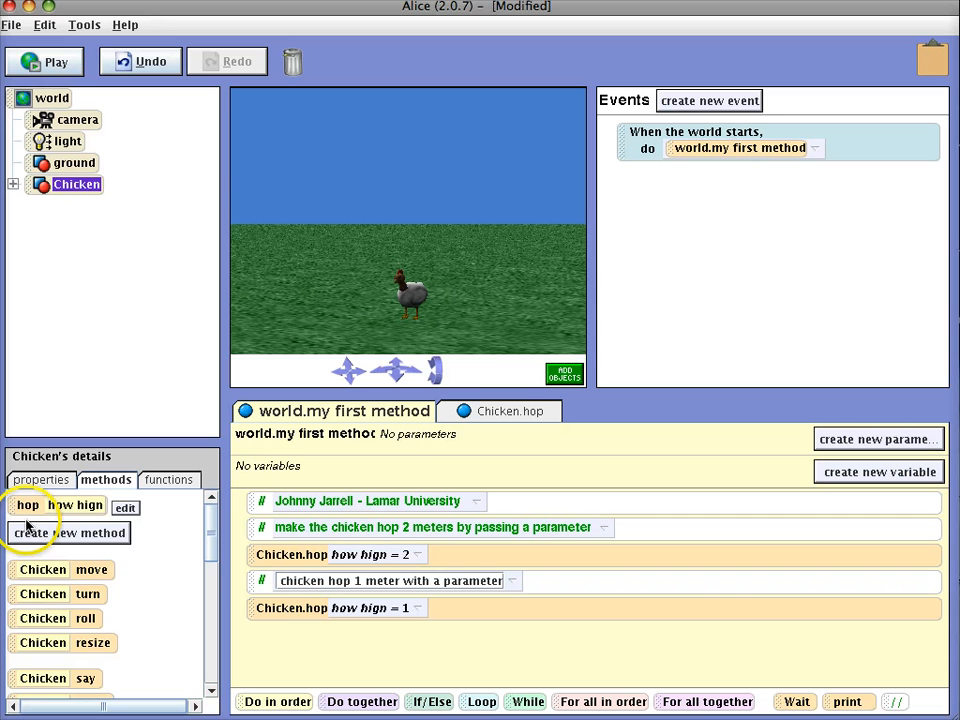
{"action": "mouse_move", "coordinate": [126, 532]}
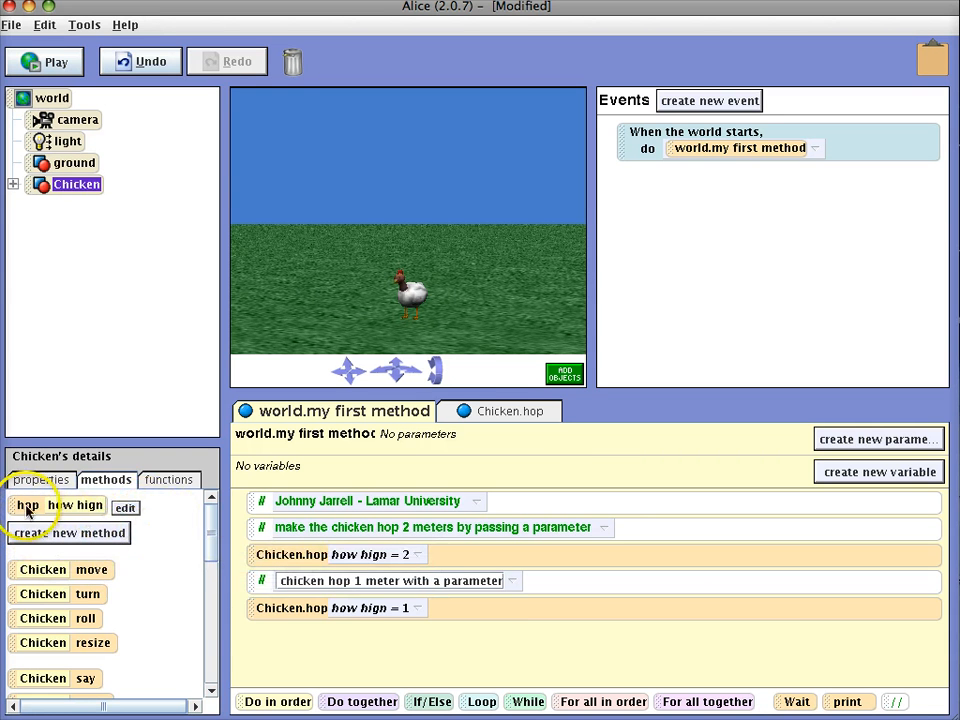
{"action": "left_click", "coordinate": [510, 412]}
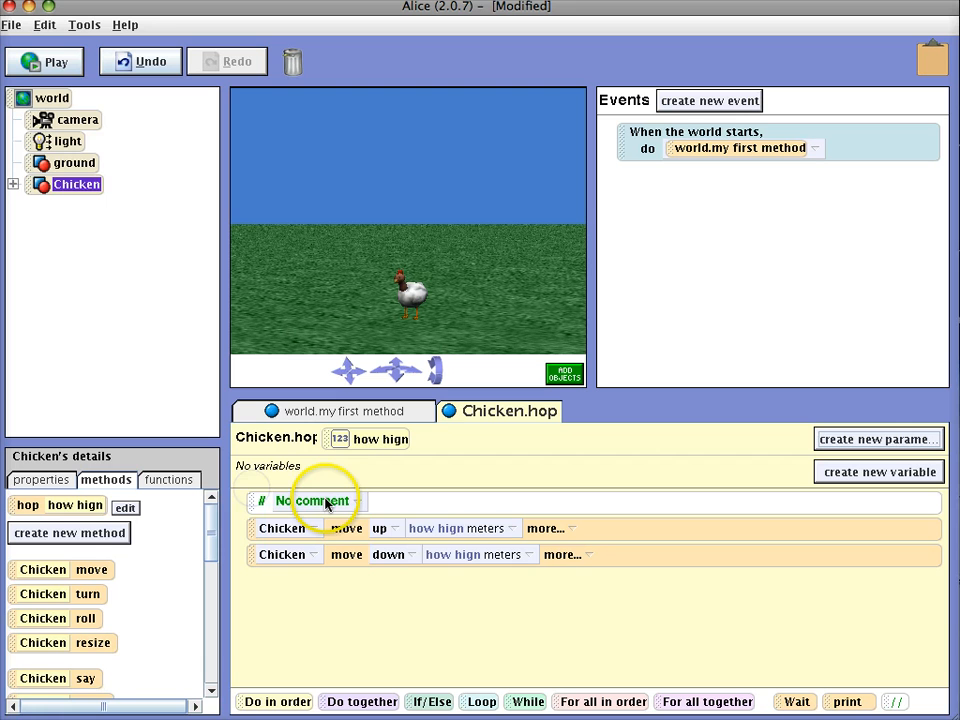
Begin Chicken.hop's top comment reading 'hop code for chicken...use par'
{"action": "left_click", "coordinate": [314, 500]}
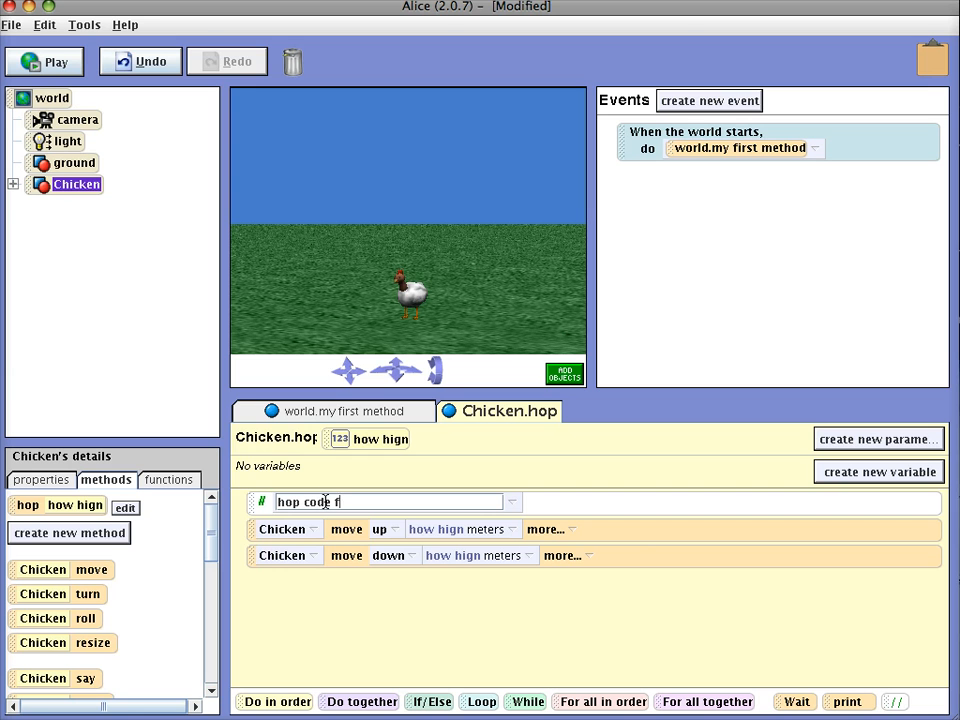
{"action": "type", "text": "or chick"}
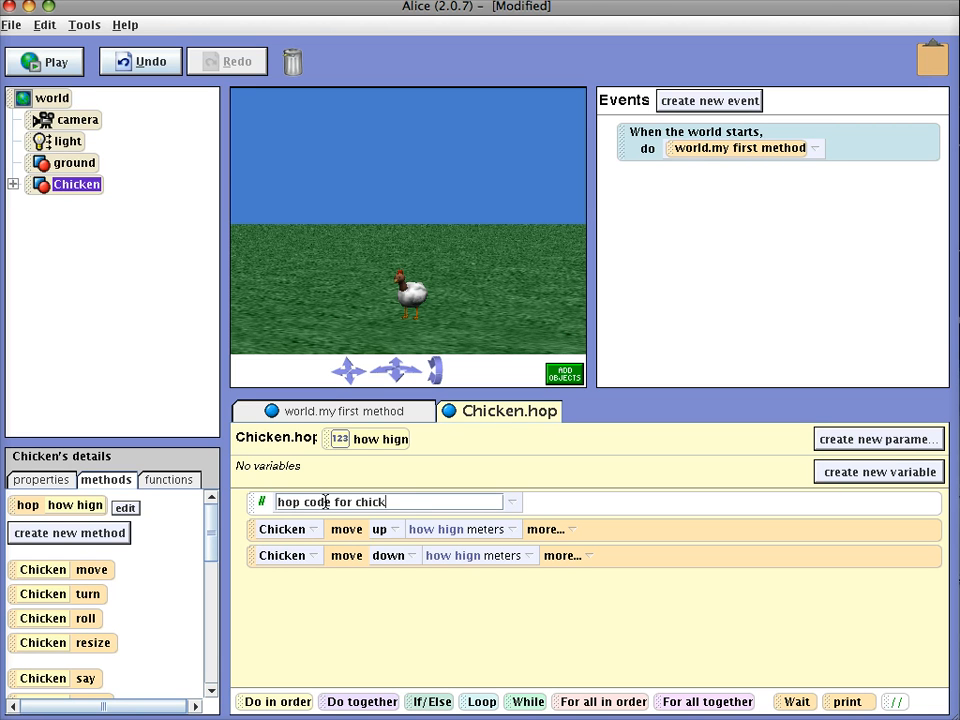
{"action": "type", "text": "en"}
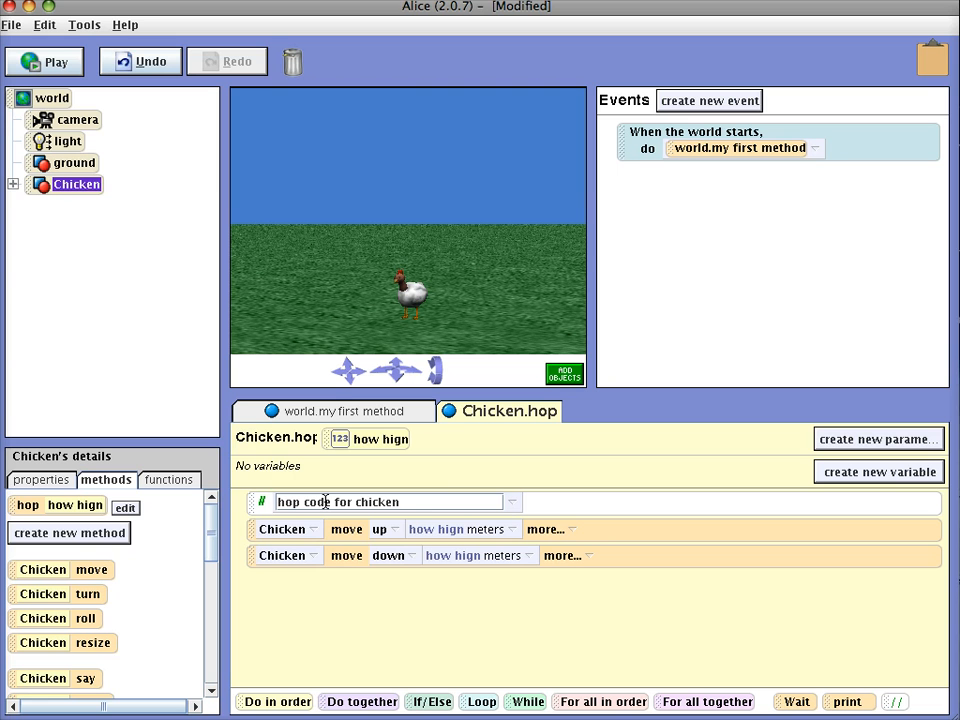
{"action": "type", "text": "...use par"}
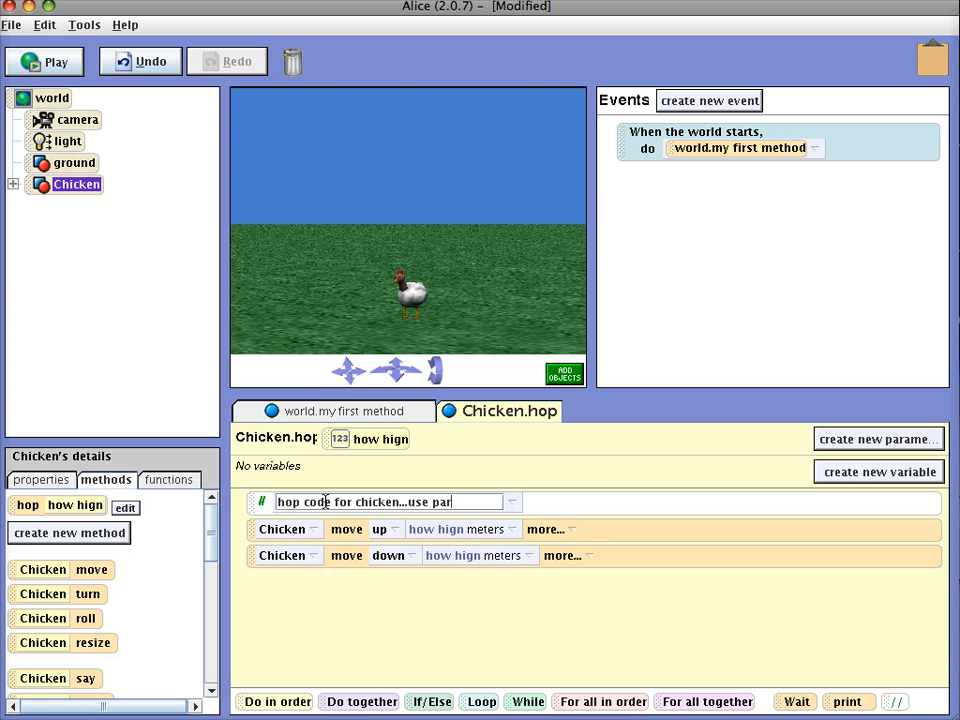